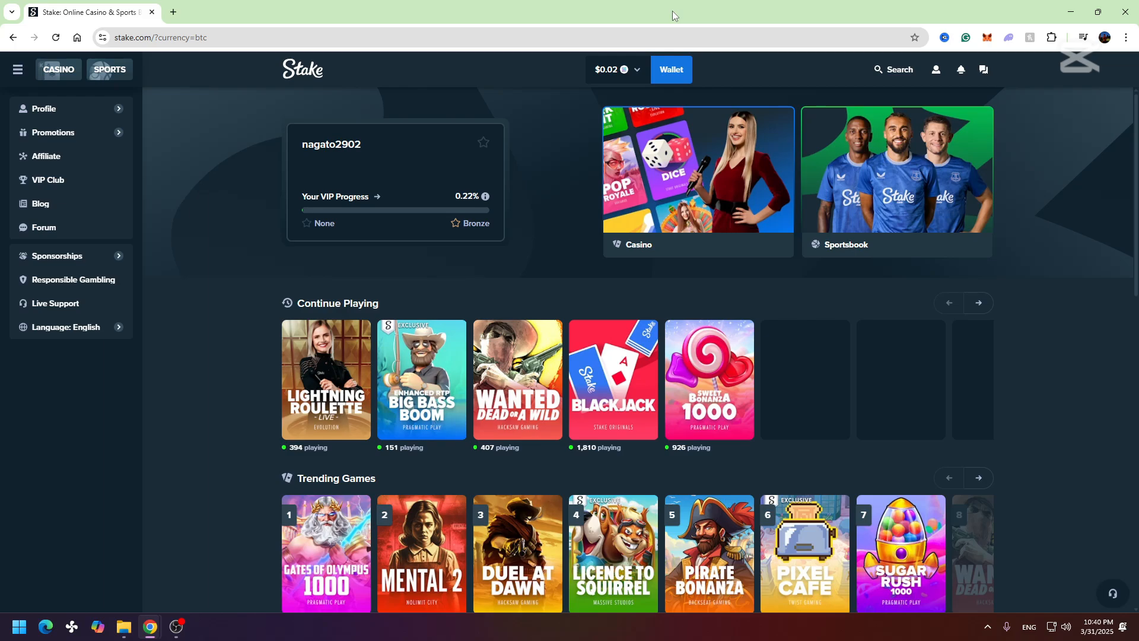
mouse_move(147, 108)
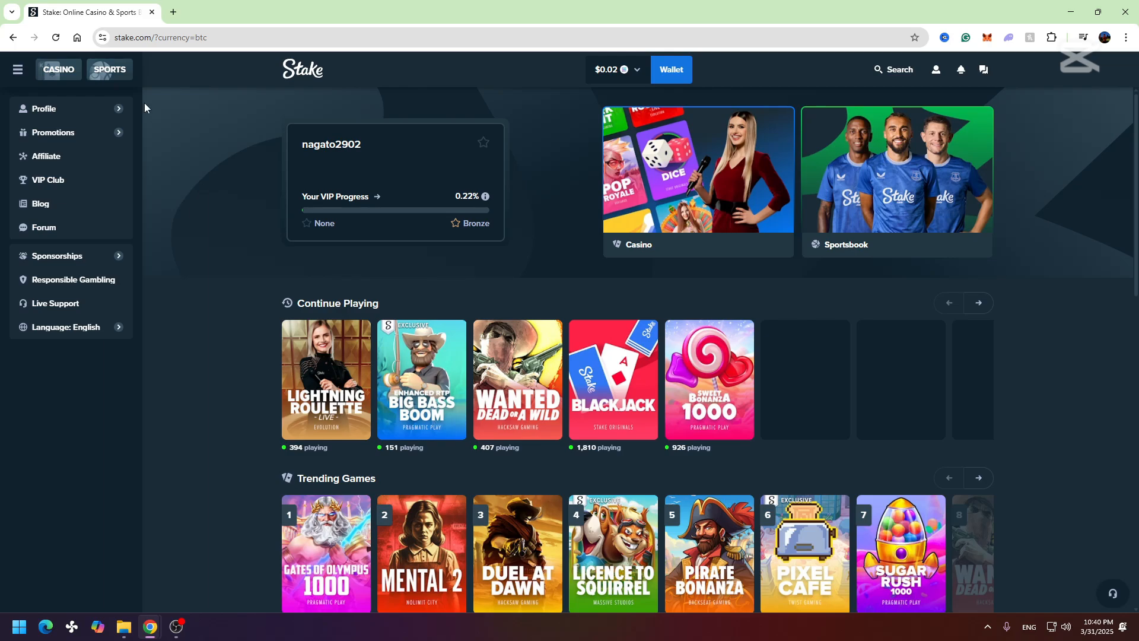
mouse_move(294, 70)
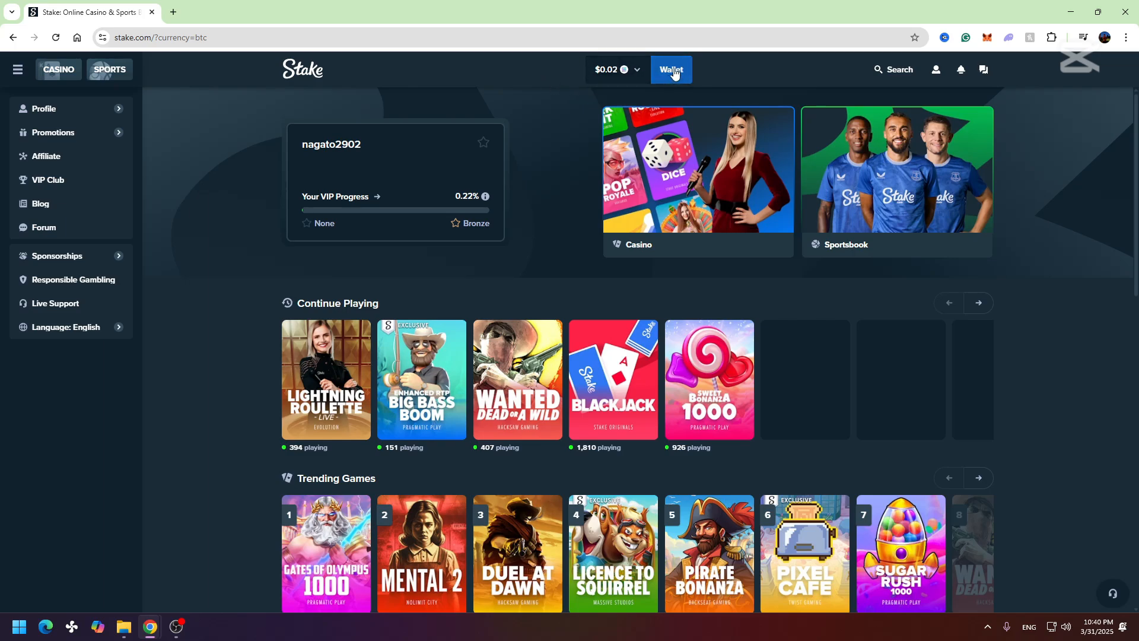
Start a crypto withdrawal from the Wallet and choose BTC as the withdrawal currency
click(671, 69)
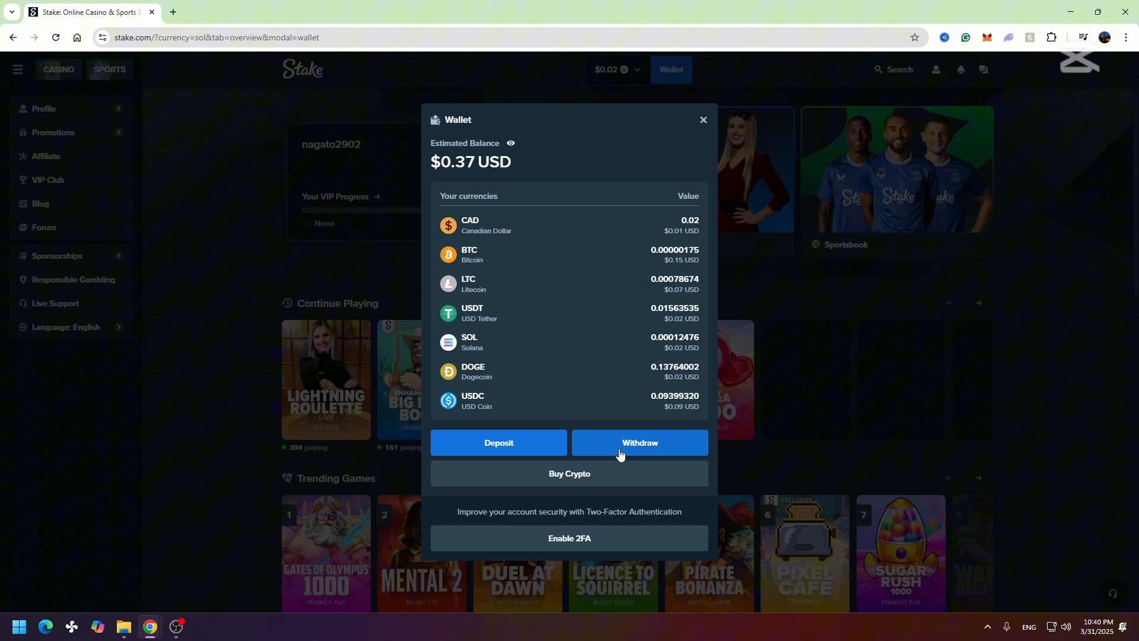
click(639, 442)
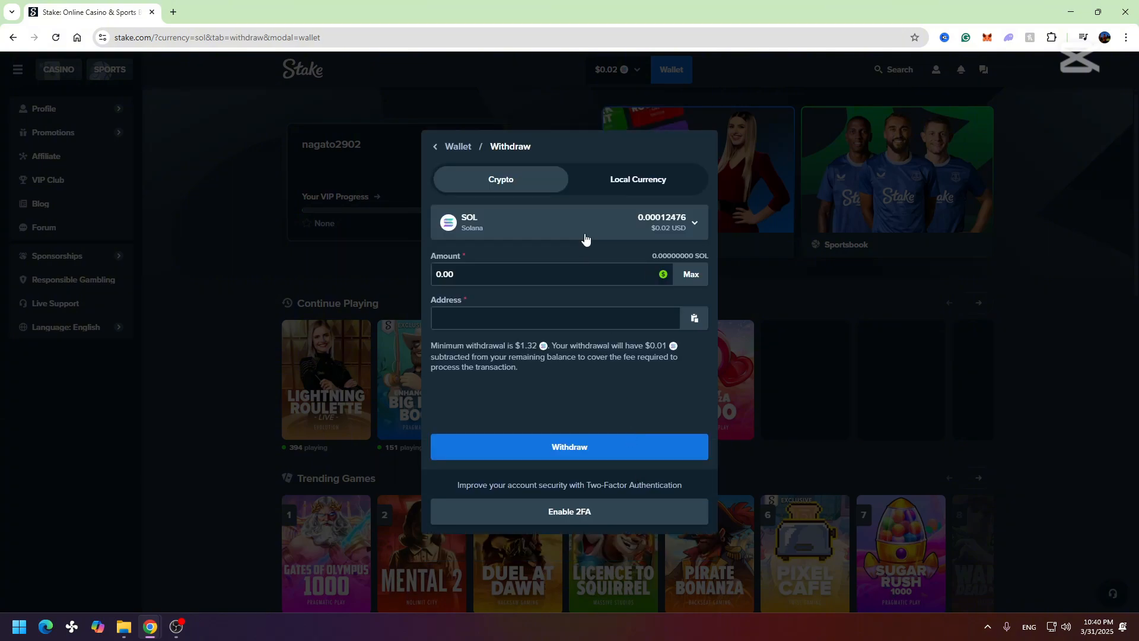
click(585, 222)
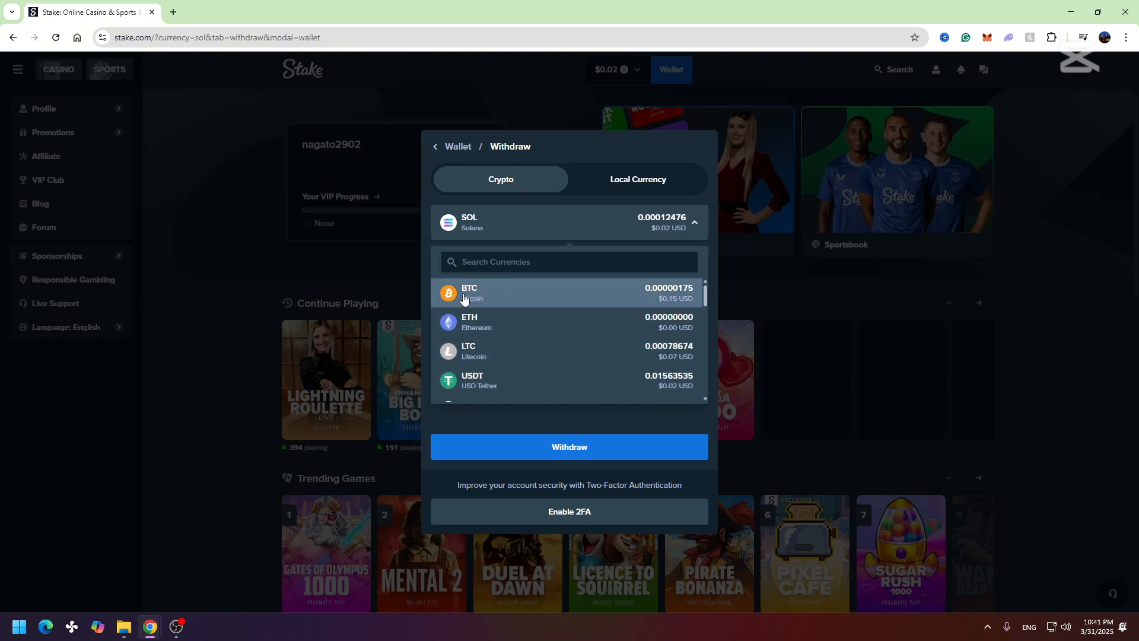
click(470, 292)
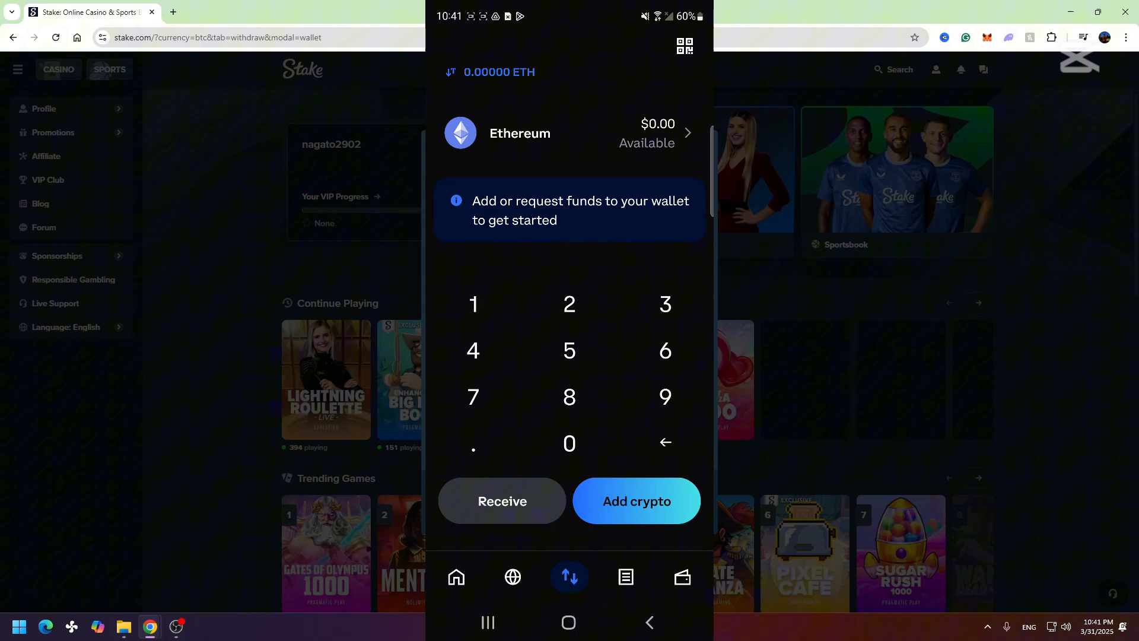
Copy the Bitcoin receive address from Coinbase's Receive crypto screen
click(501, 501)
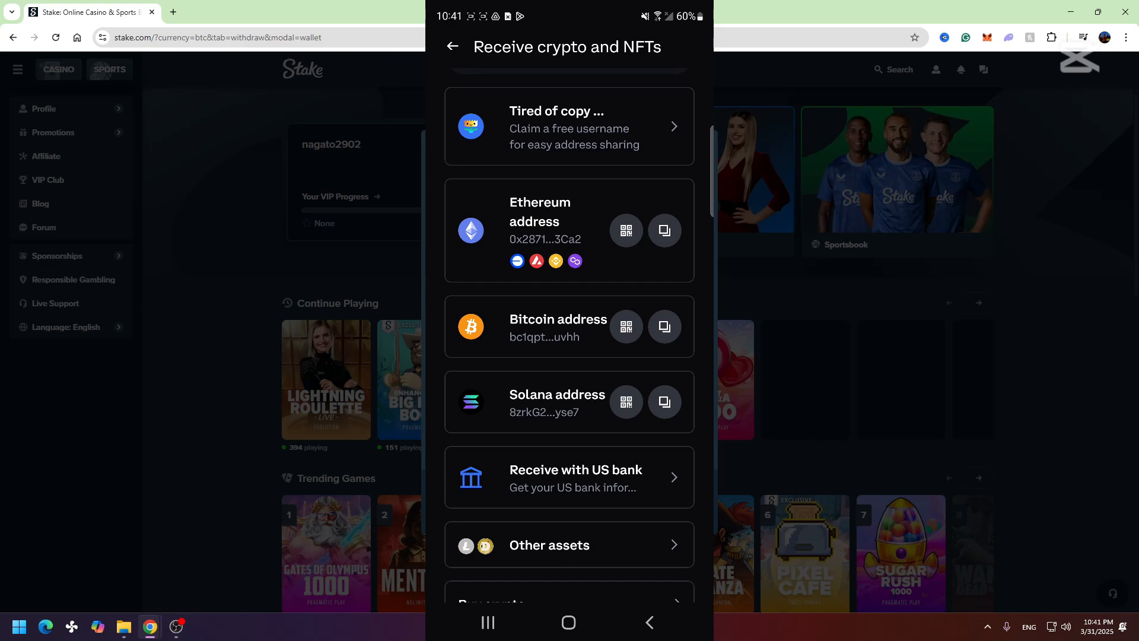
click(665, 326)
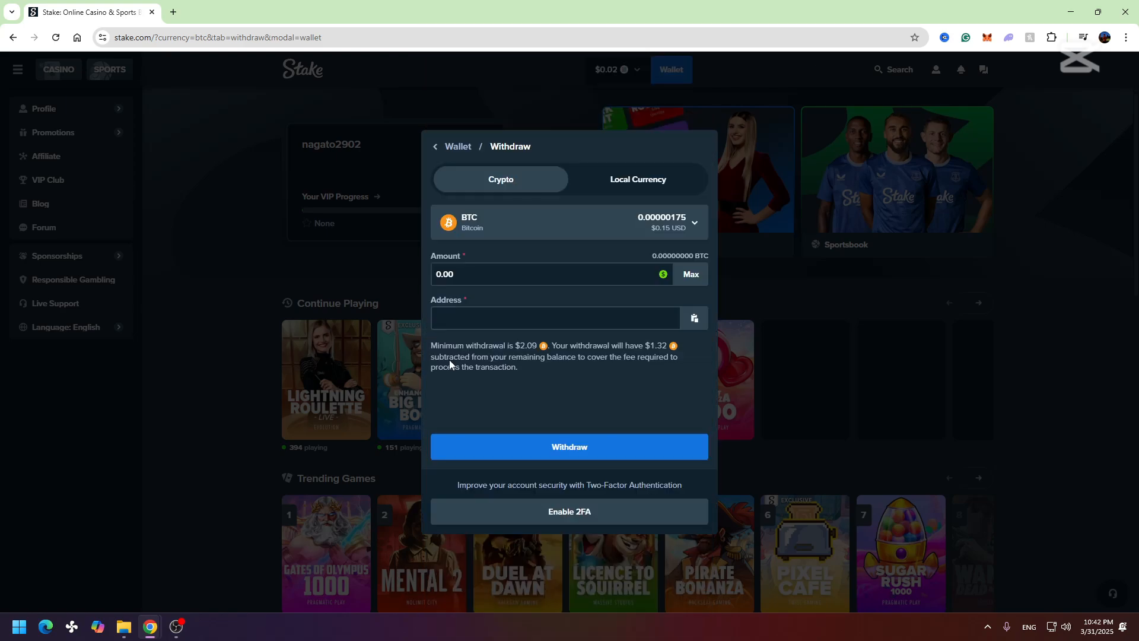
Paste the Coinbase Bitcoin address into the Withdraw form's Address field
right_click(555, 318)
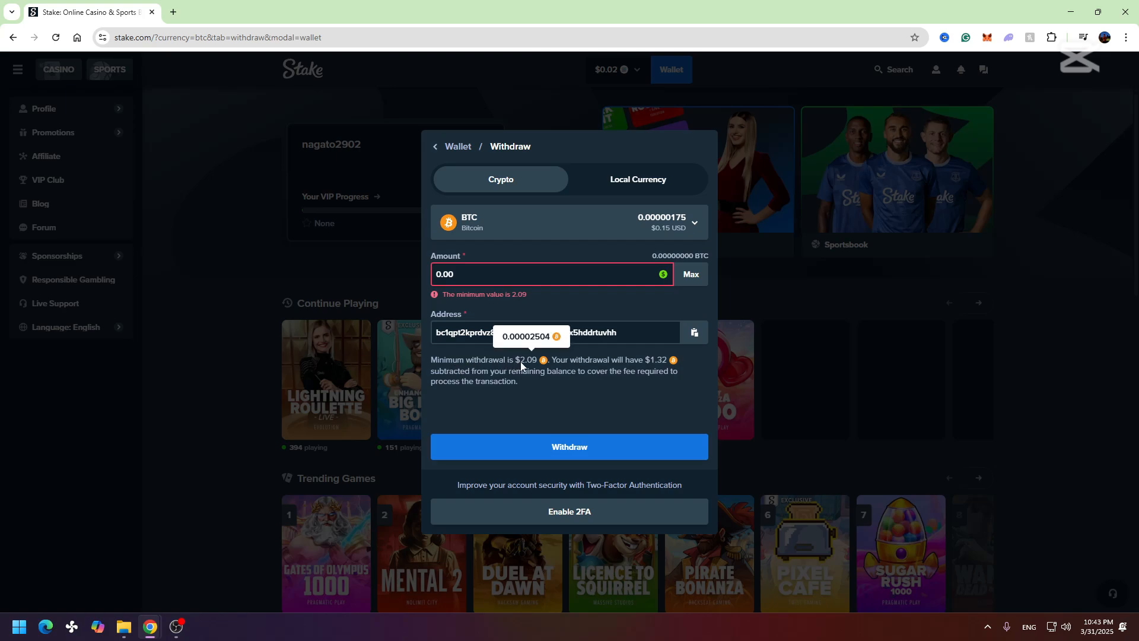
mouse_move(527, 364)
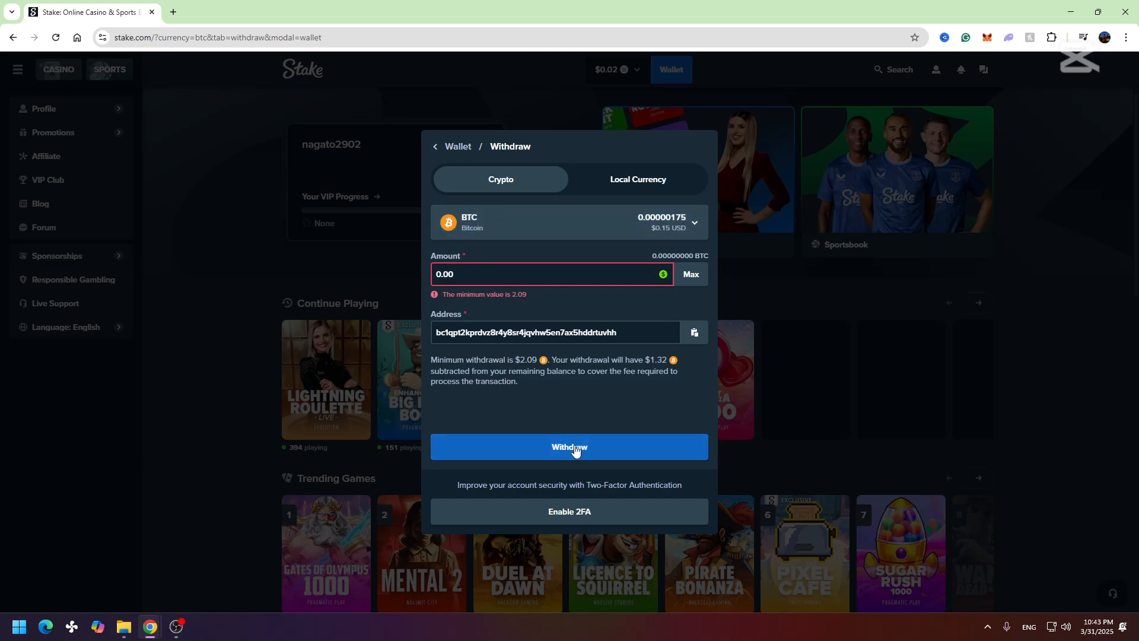
mouse_move(458, 218)
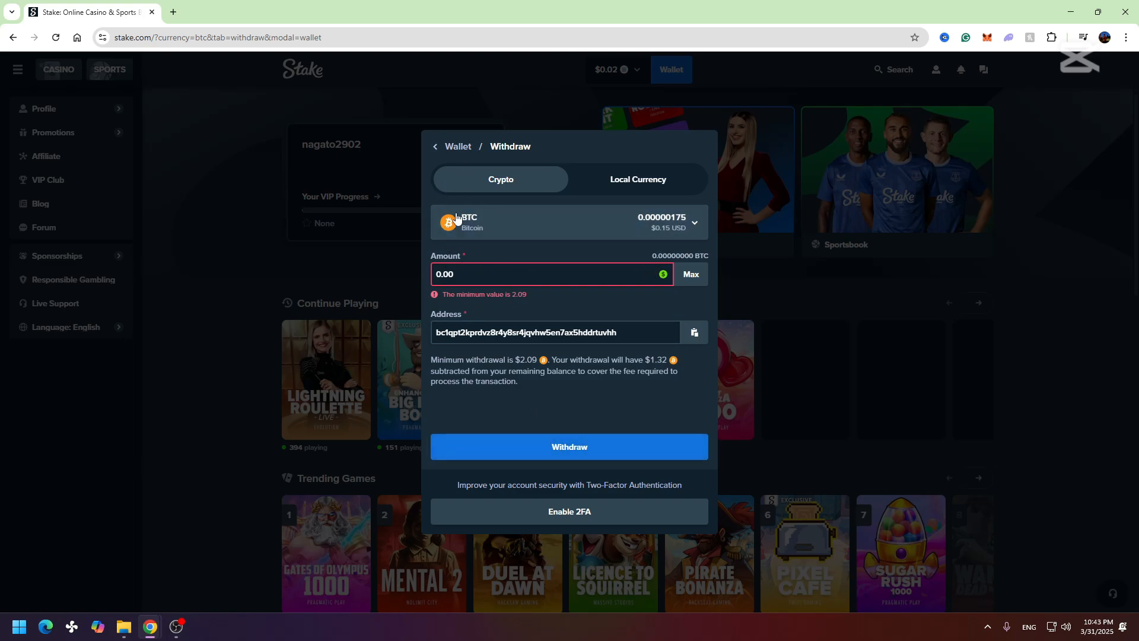
mouse_move(423, 173)
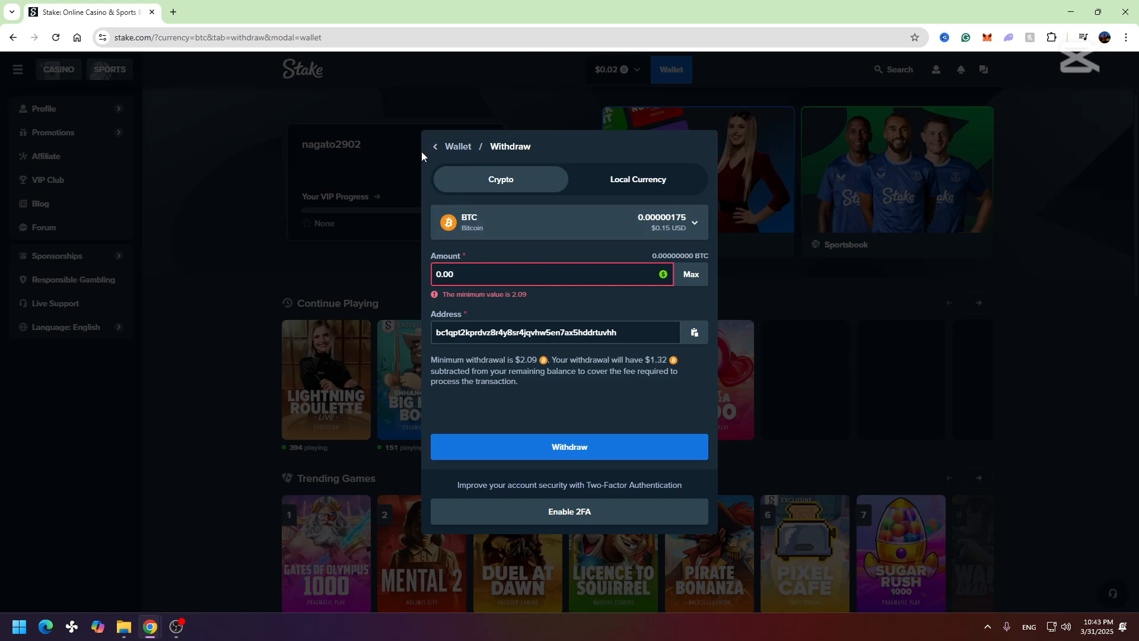
mouse_move(406, 135)
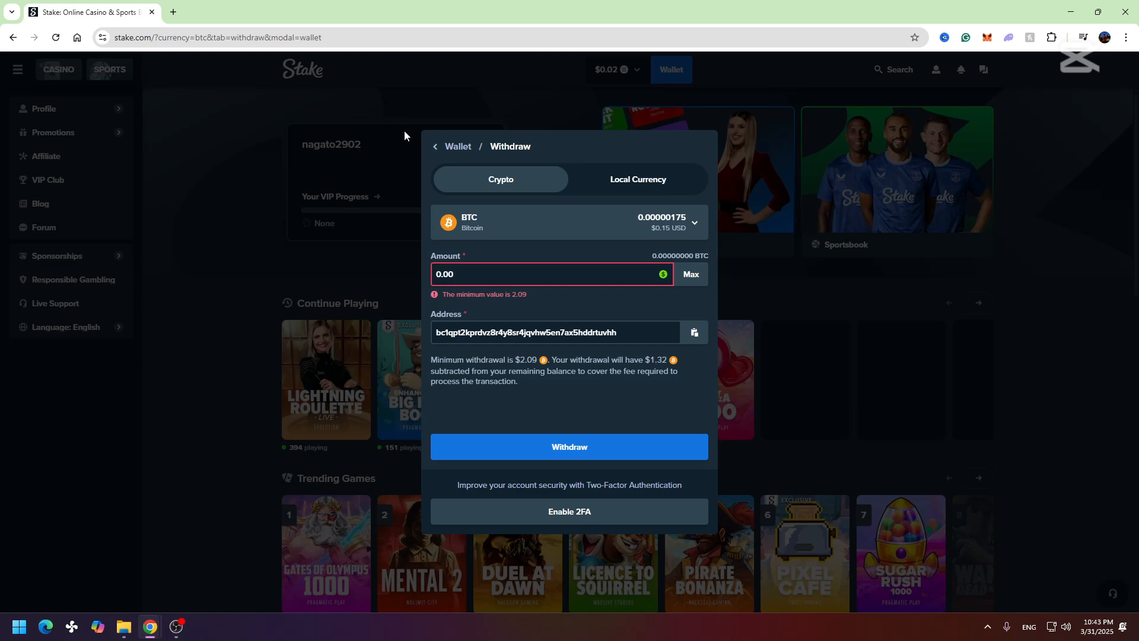
mouse_move(395, 159)
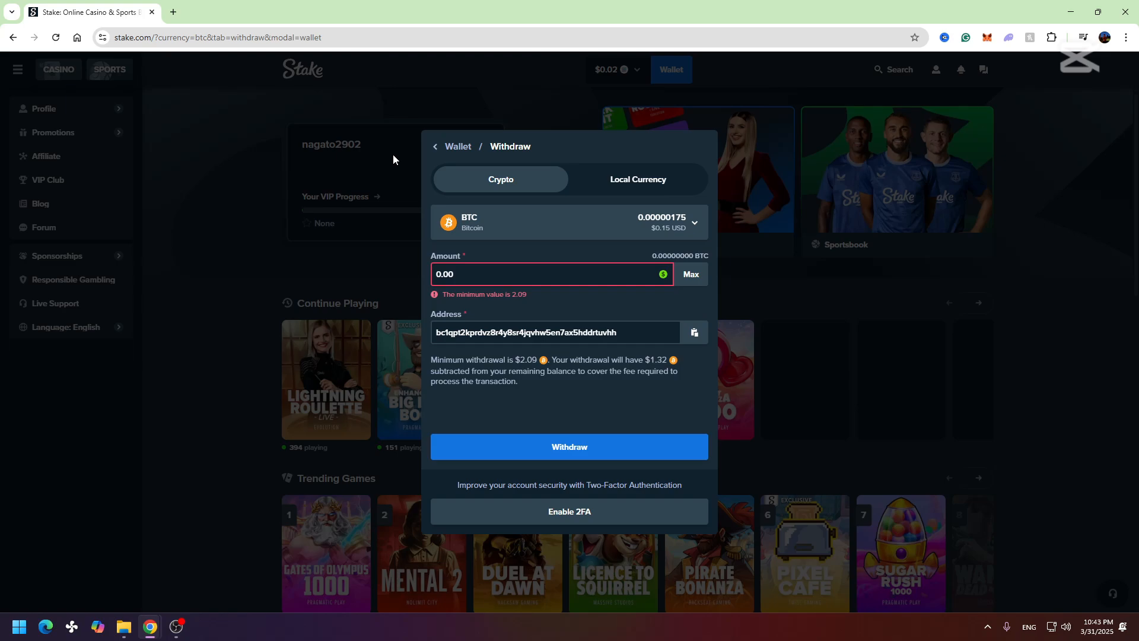